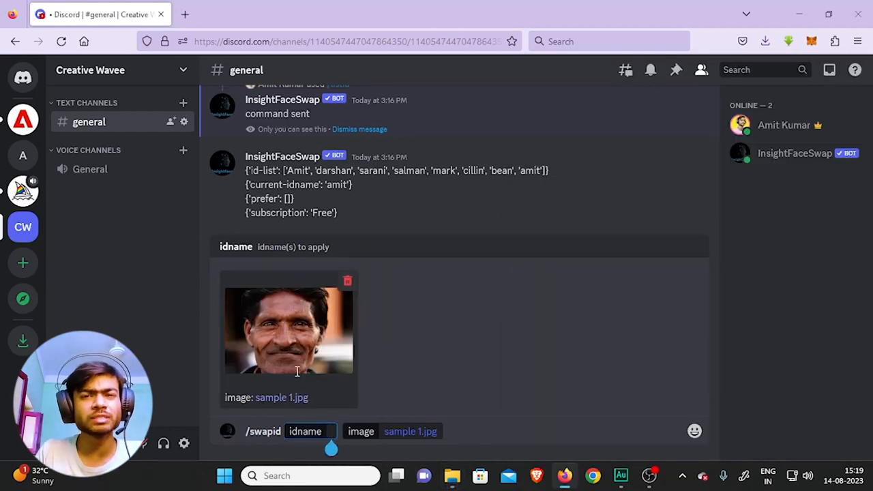
Step: Run /swapid on the sample 1.jpg image and view the bot's face-swapped reply
type("be")
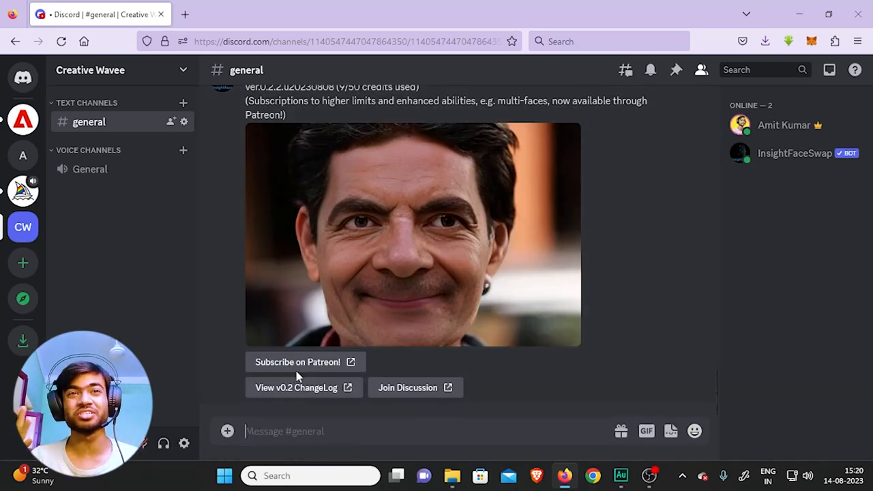
left_click(413, 234)
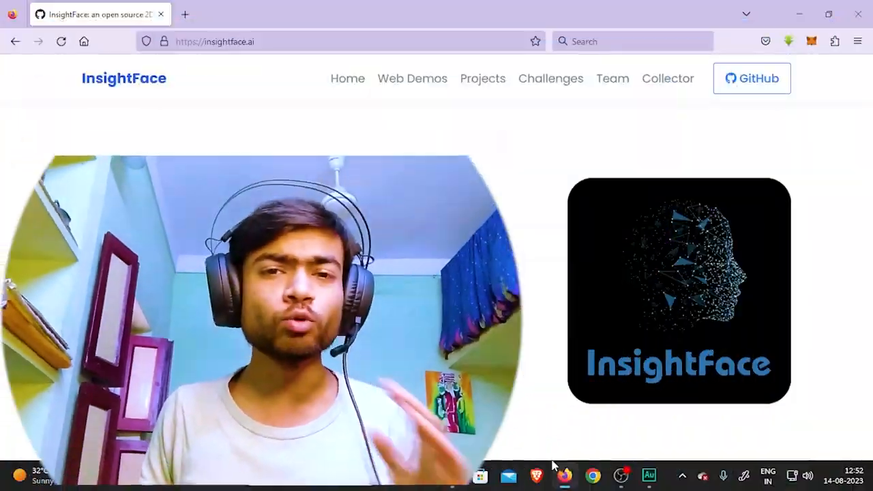
Step: Read through insightface.ai's Why InsightFace, VPL and CoordinateReg sections, then go to discord.com
scroll("down", 3)
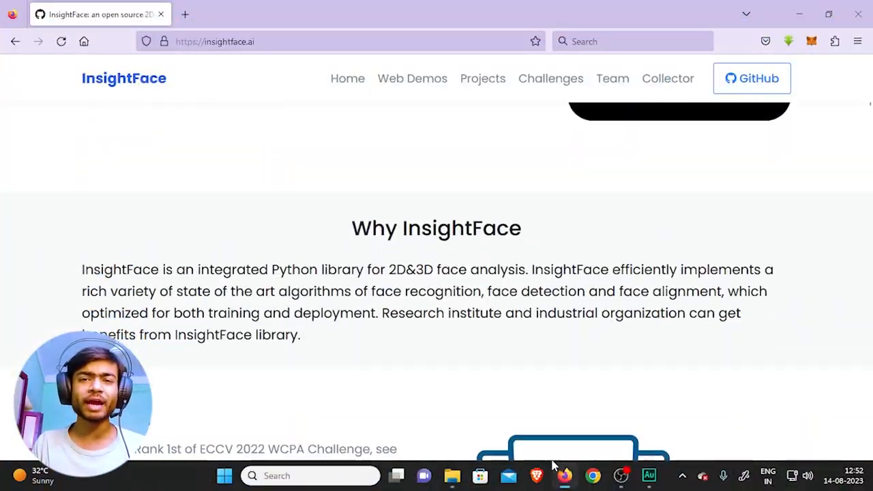
scroll("down", 3)
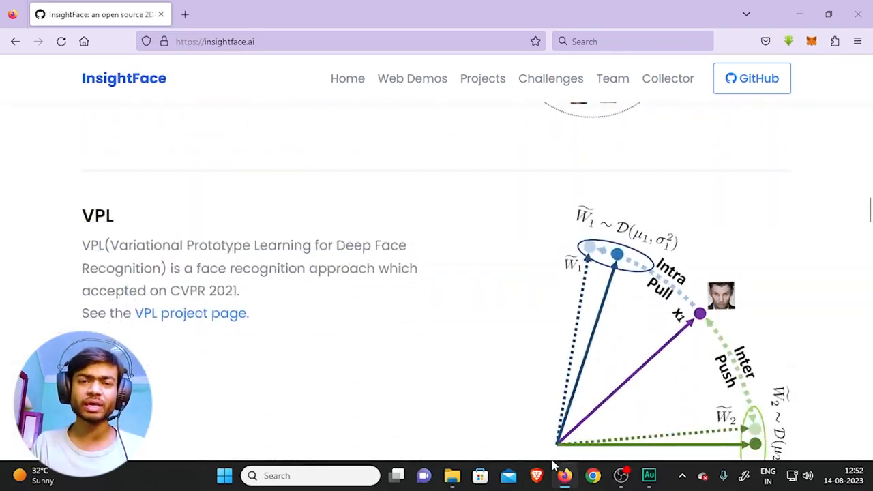
scroll("down", 3)
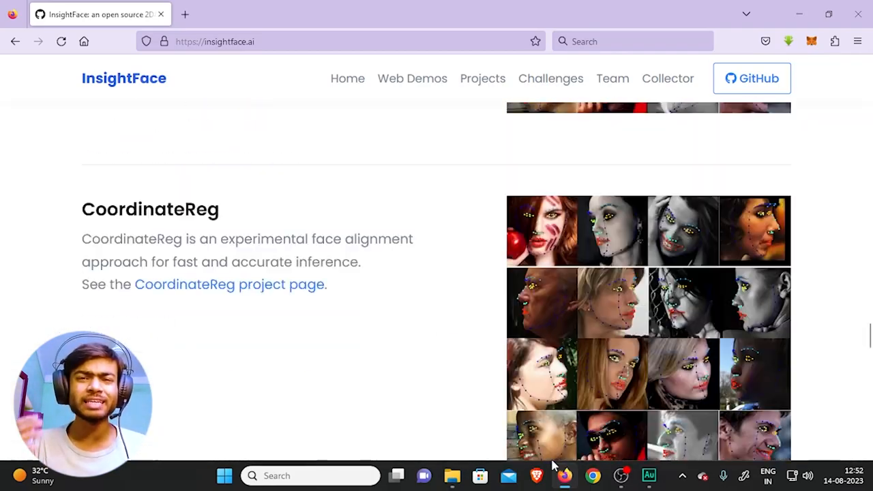
type("discord.com/app")
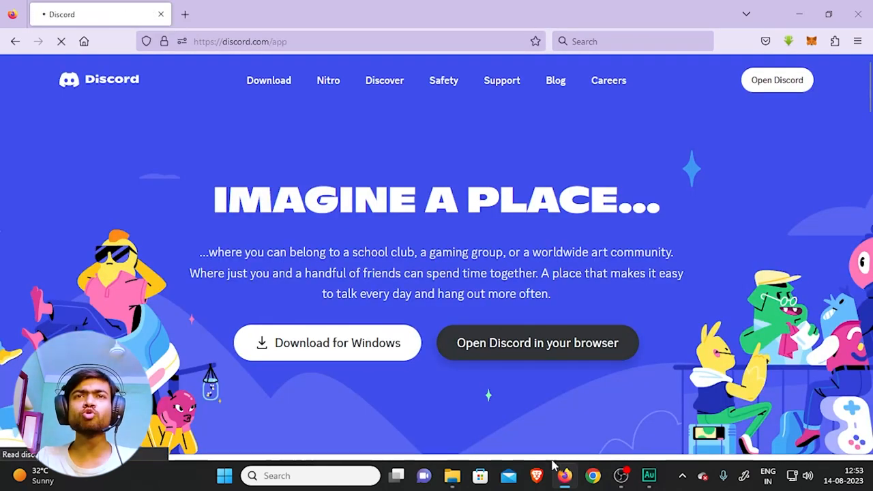
Step: Open the Discord web app and bring up the Create a server dialog
left_click(537, 342)
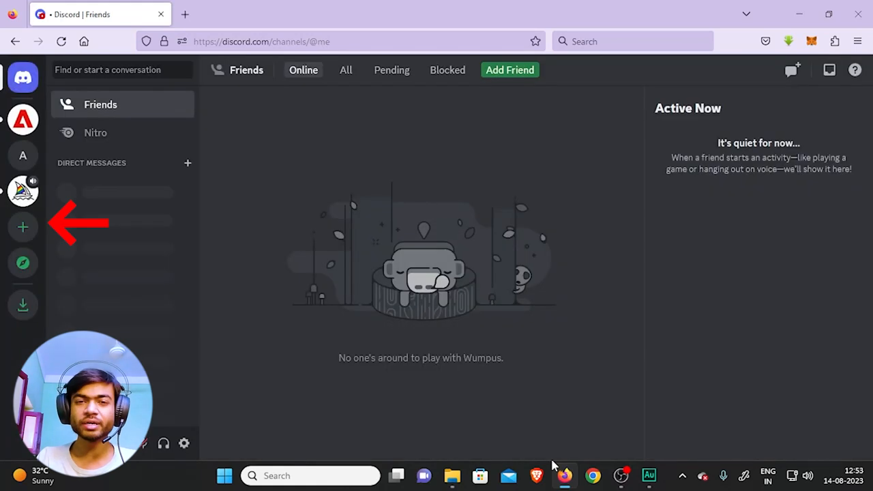
left_click(22, 226)
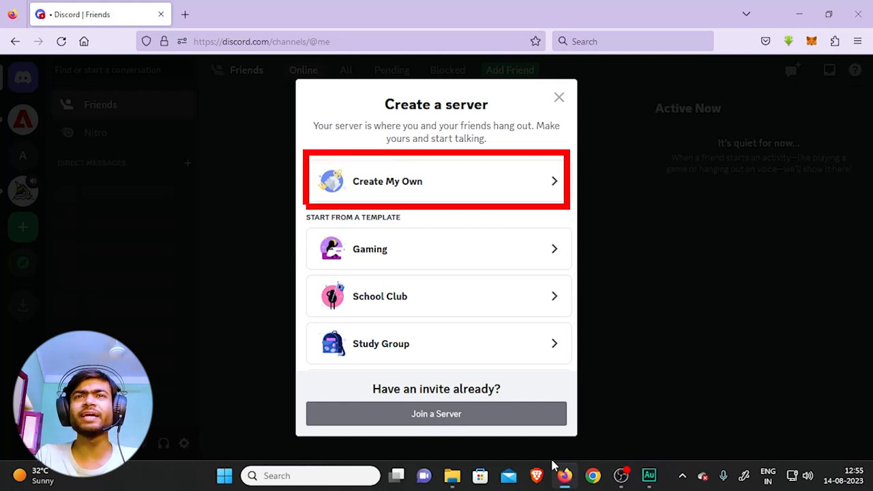
Step: Create a server from scratch named 'Creative Wavee'
left_click(436, 181)
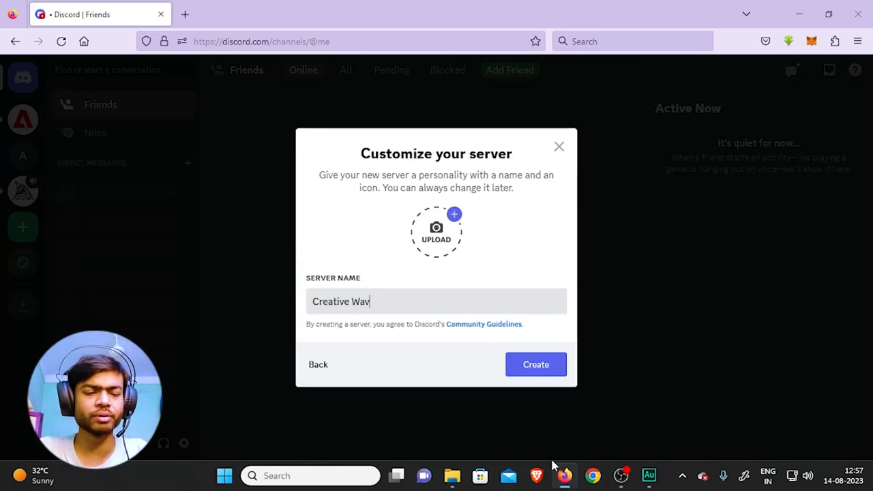
left_click(536, 364)
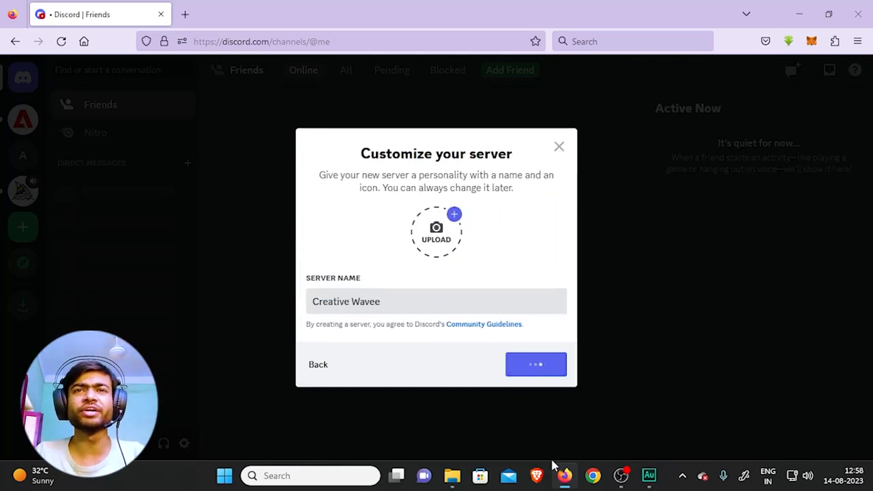
left_click(535, 364)
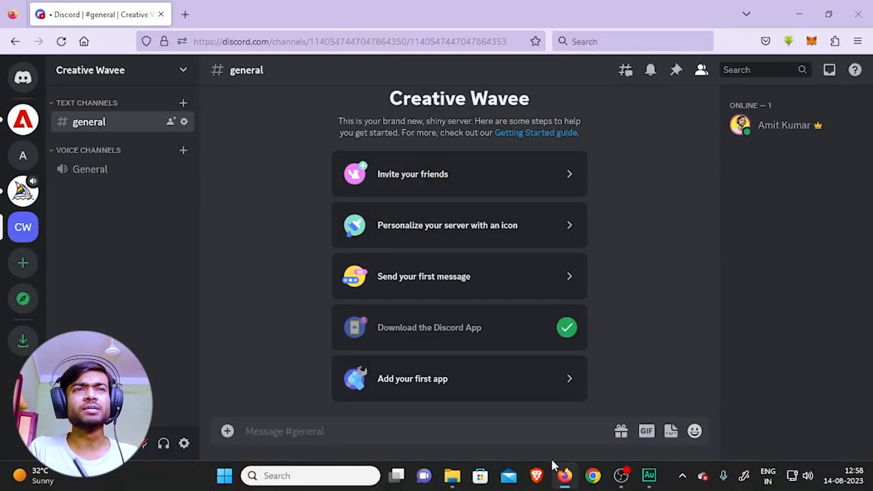
Step: Enter the InsightFaceSwap bot's OAuth2 authorize link in the address bar
type("authorize?client_id=1090660574196674713&permissions=274877945856&scope=bot")
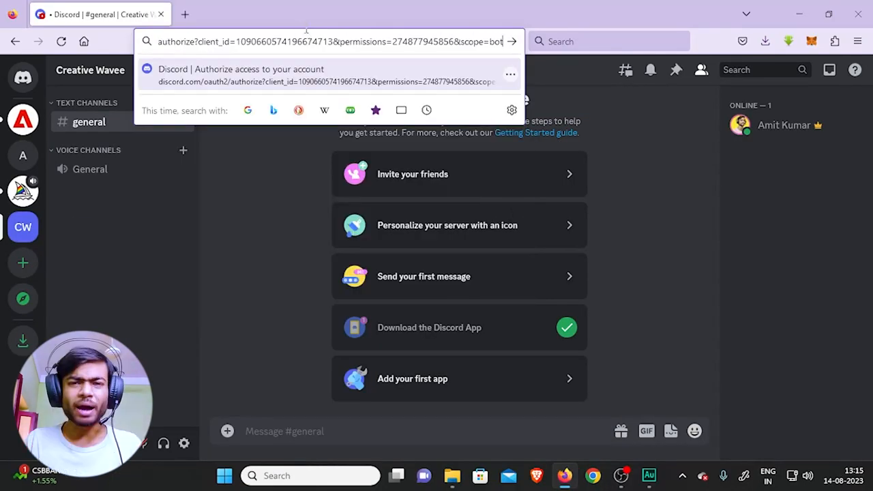
Step: Authorize the InsightFaceSwap bot for Creative Wavee and pass the hCaptcha check
key("Enter")
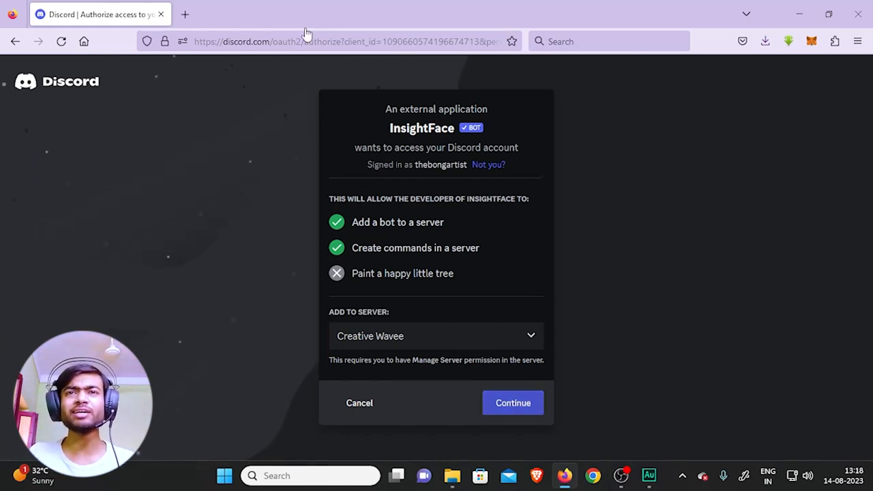
left_click(512, 402)
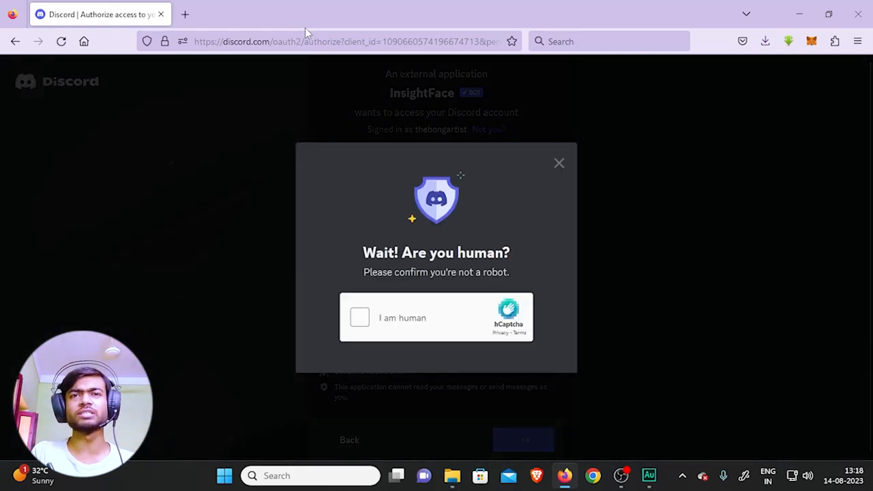
left_click(359, 317)
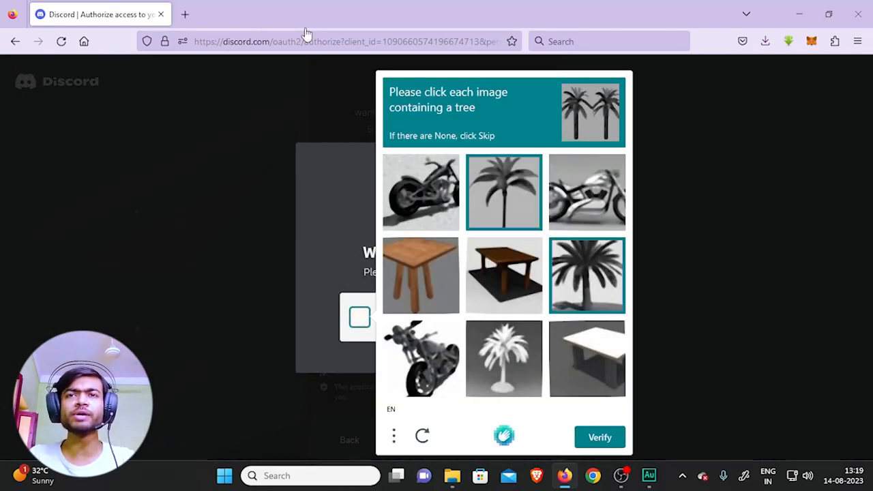
left_click(599, 437)
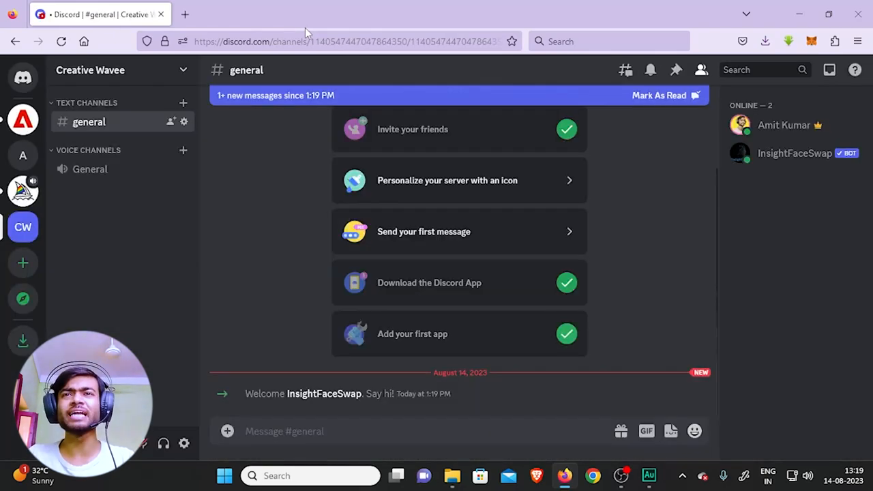
Step: Save the mark-zuckerberg photo as face ID 'mark' with /saveid
type("/")
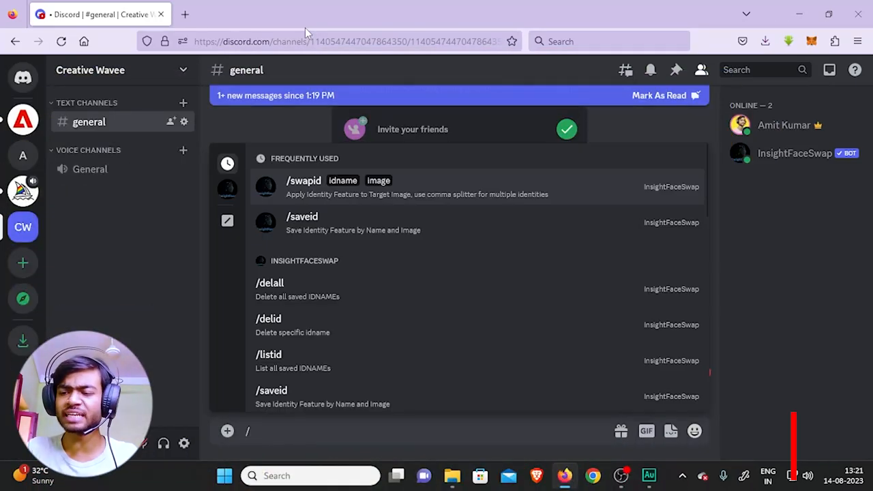
type("saveid")
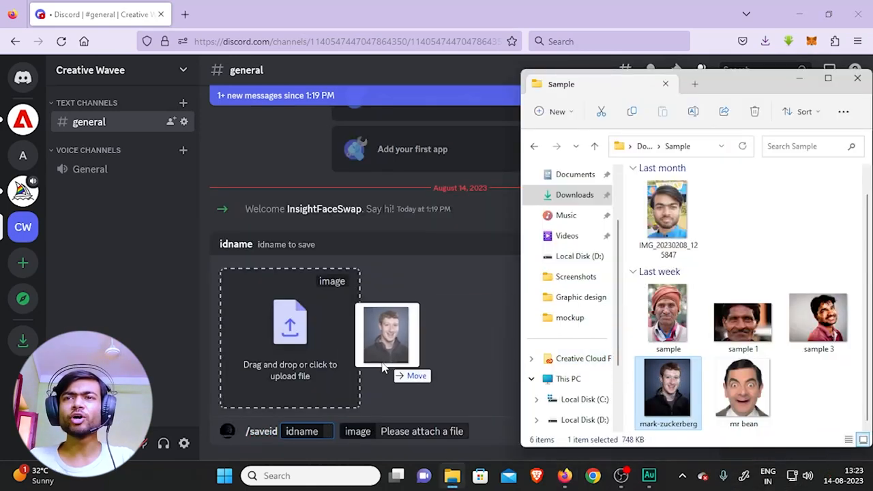
left_click_drag(668, 389, 290, 334)
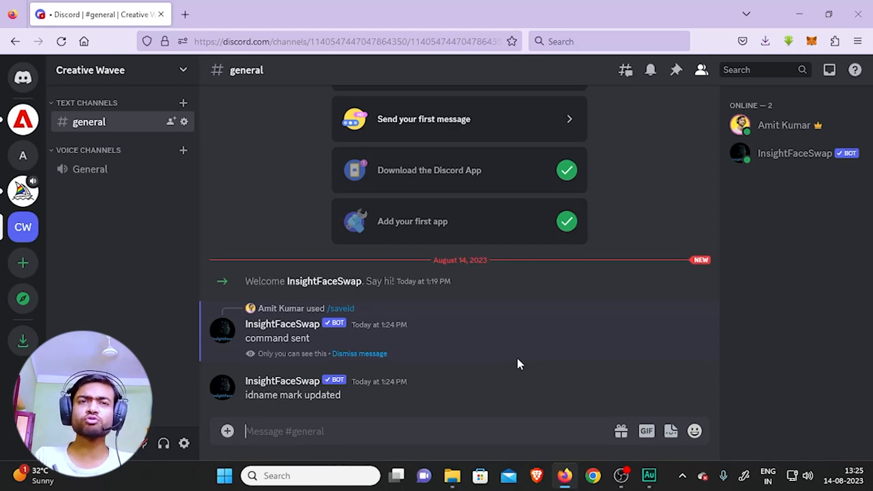
Step: Run /swapid with idname mark on sample.jpg and view the swapped result
type("/s")
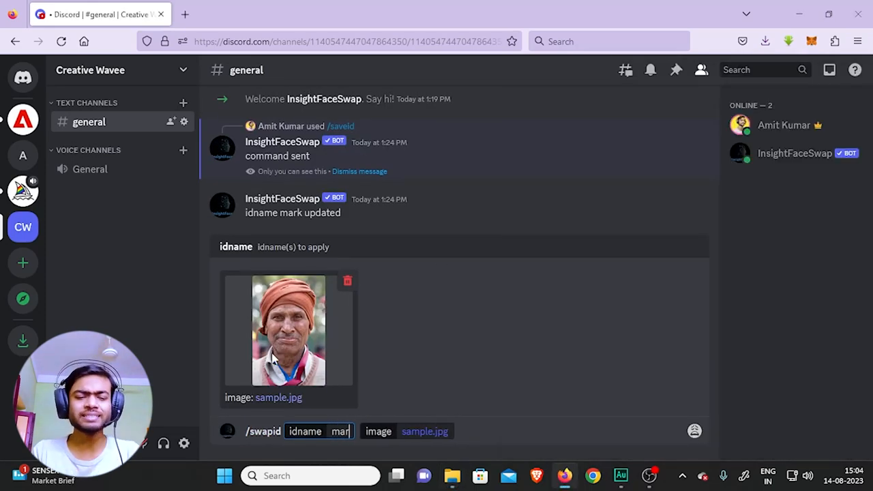
key("Enter")
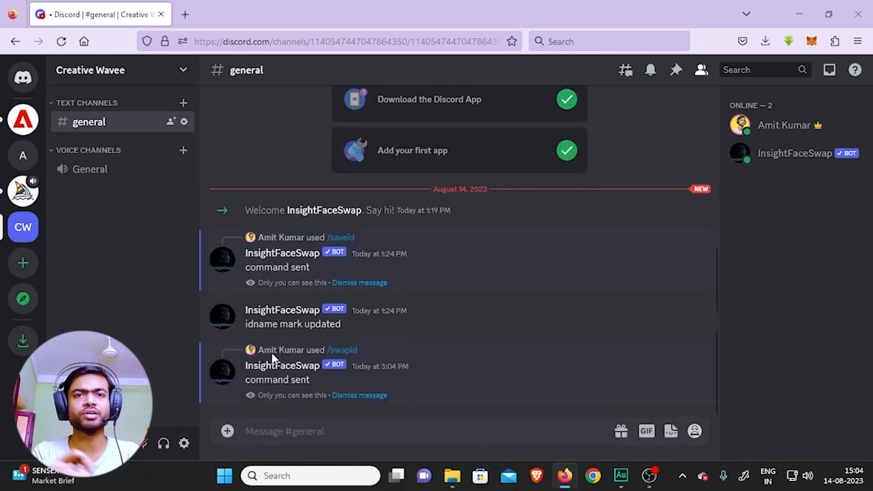
scroll("down", 3)
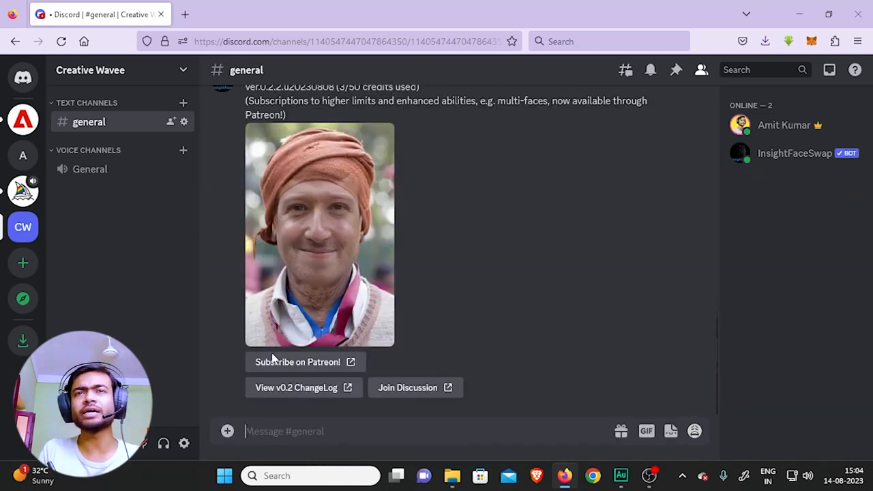
left_click(319, 235)
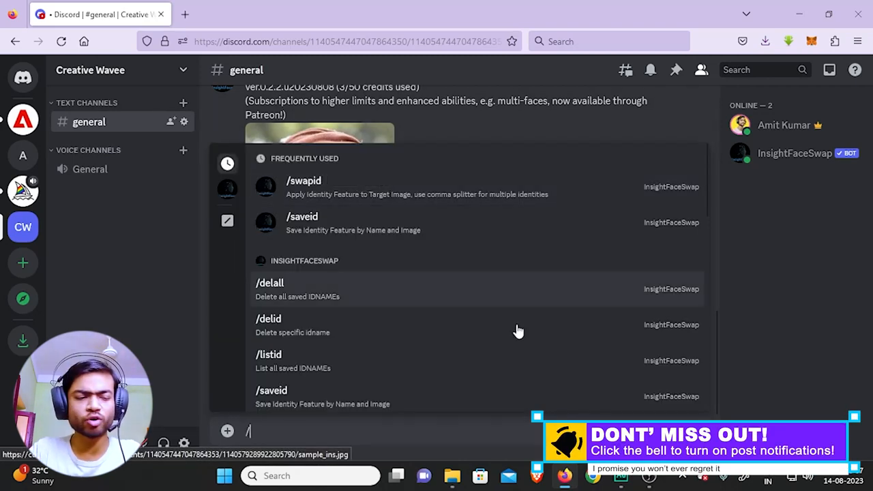
Step: Save face IDs 'bean' and 'amit' with /saveid and their photos
left_click(271, 390)
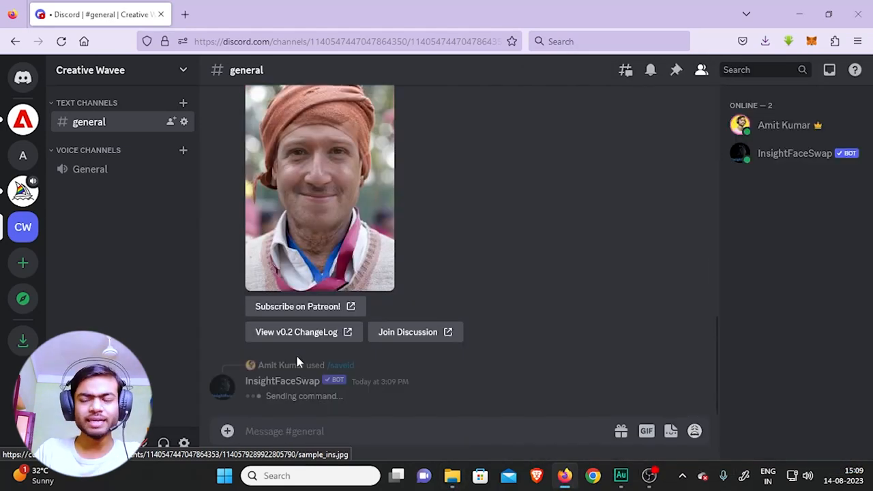
type("/savei")
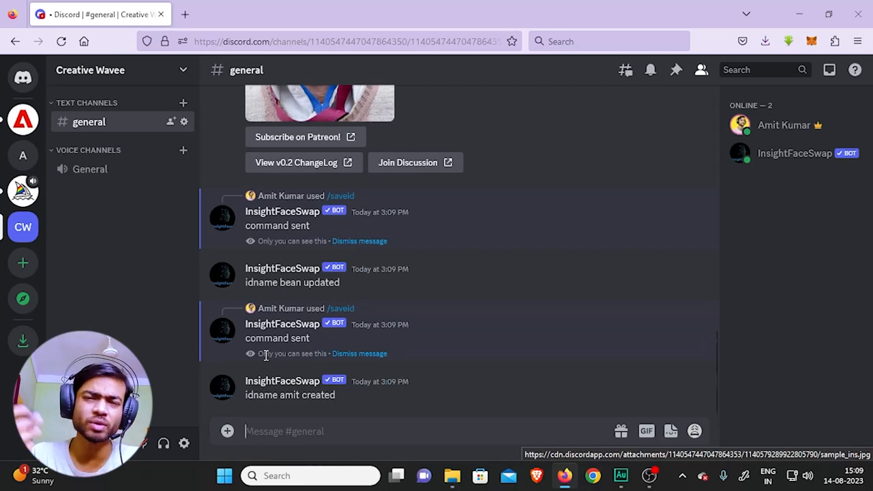
type("/")
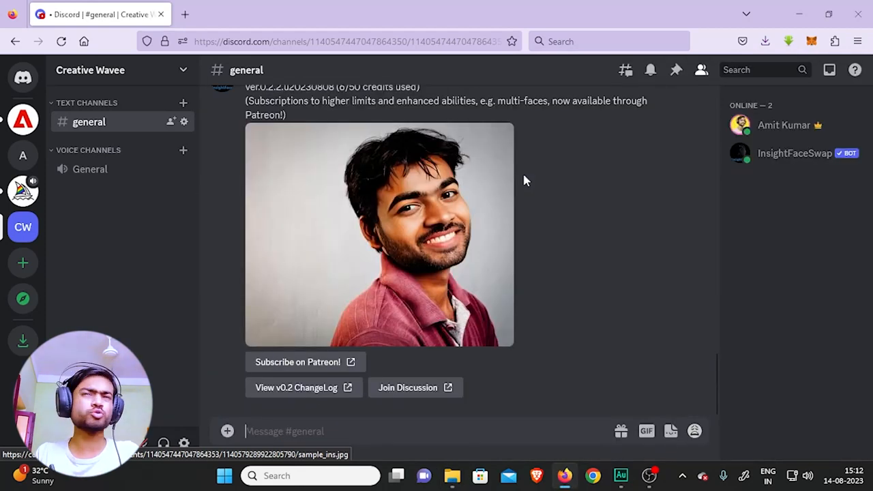
Step: Preview the red-shirt swap result enlarged, then send /listid to list saved face IDs
left_click(379, 233)
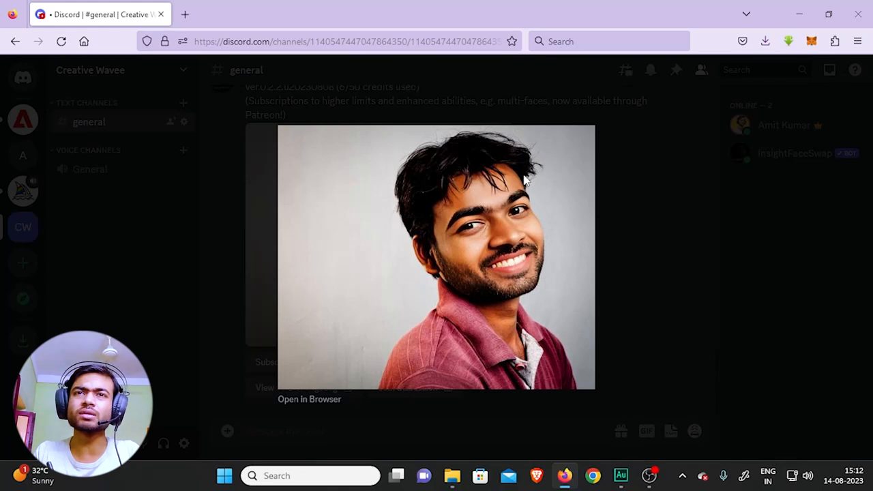
left_click(437, 258)
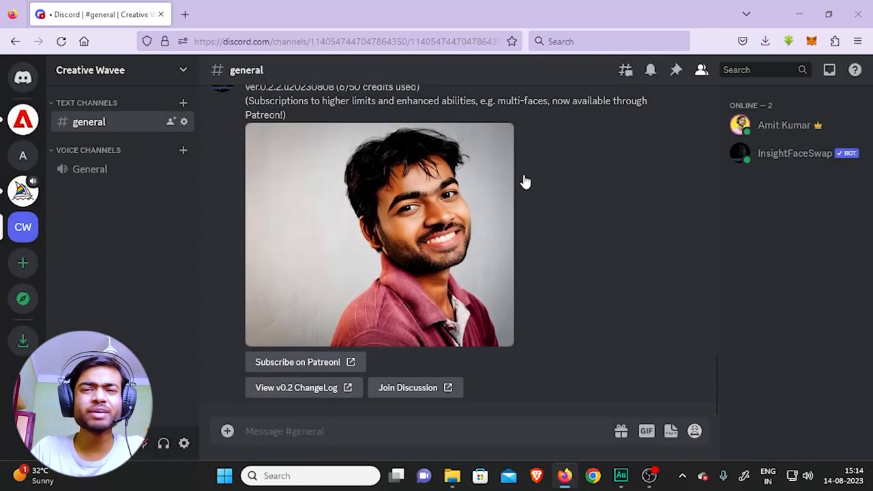
type("/listid")
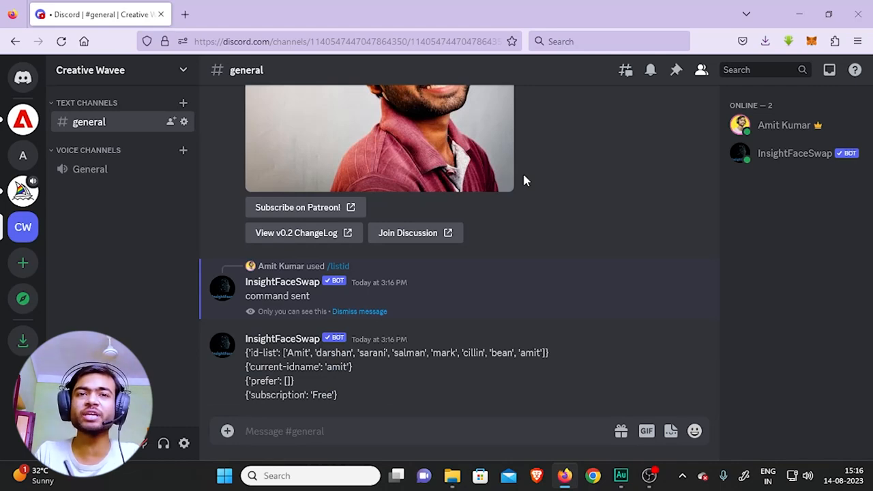
Step: Run /swapid with idname 'bean' on sample 1.jpg and enlarge the resulting swapped image
type("/swa")
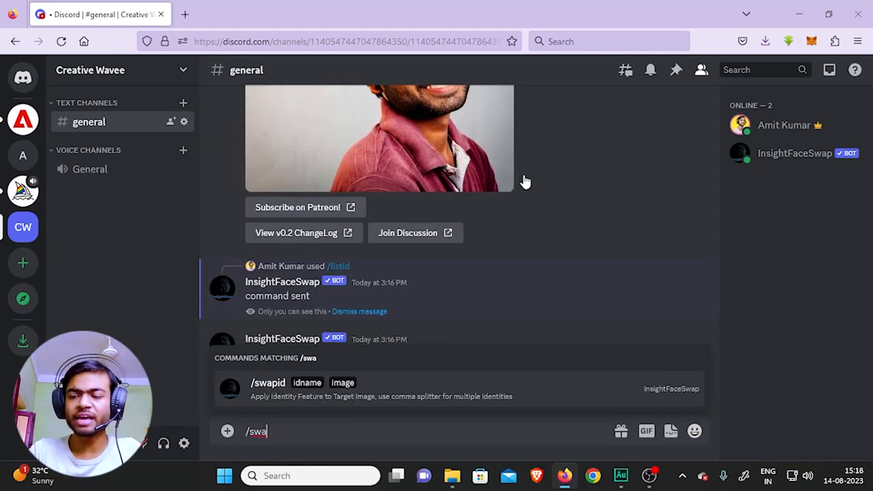
type("pid idname image sample 1.jpg")
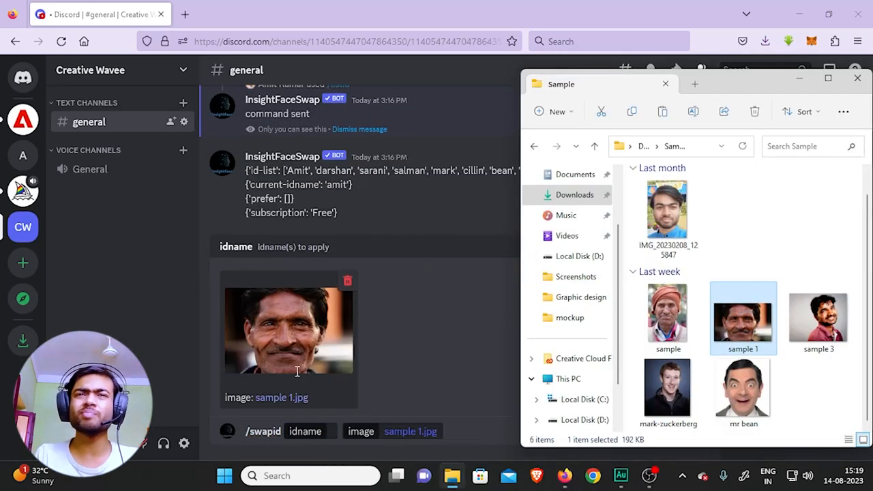
type("bean")
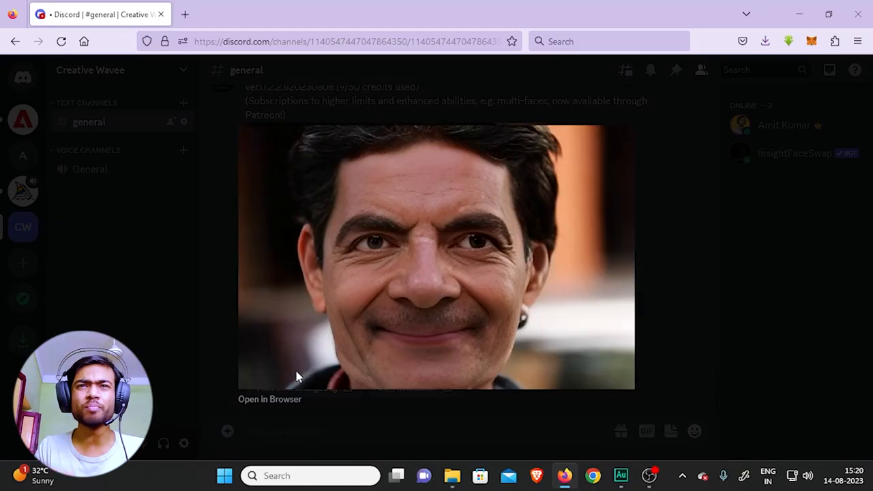
left_click(437, 259)
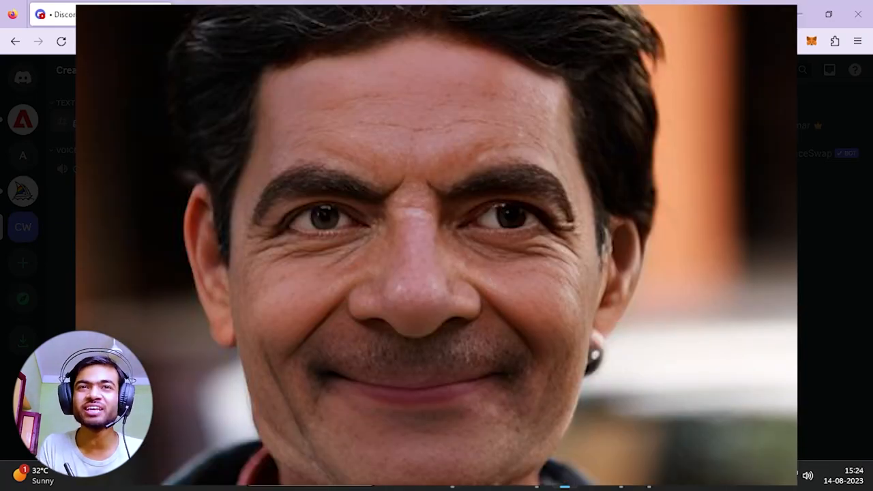